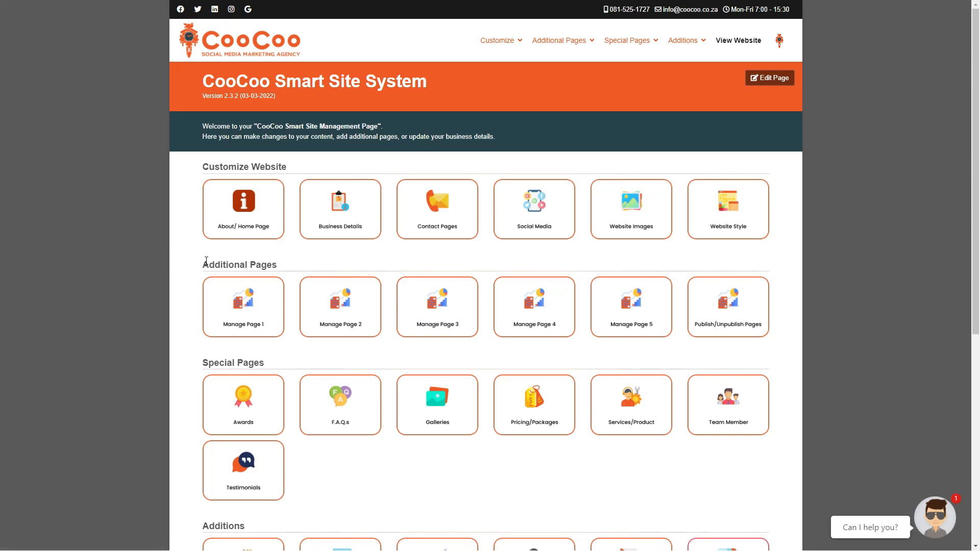
mouse_move(758, 331)
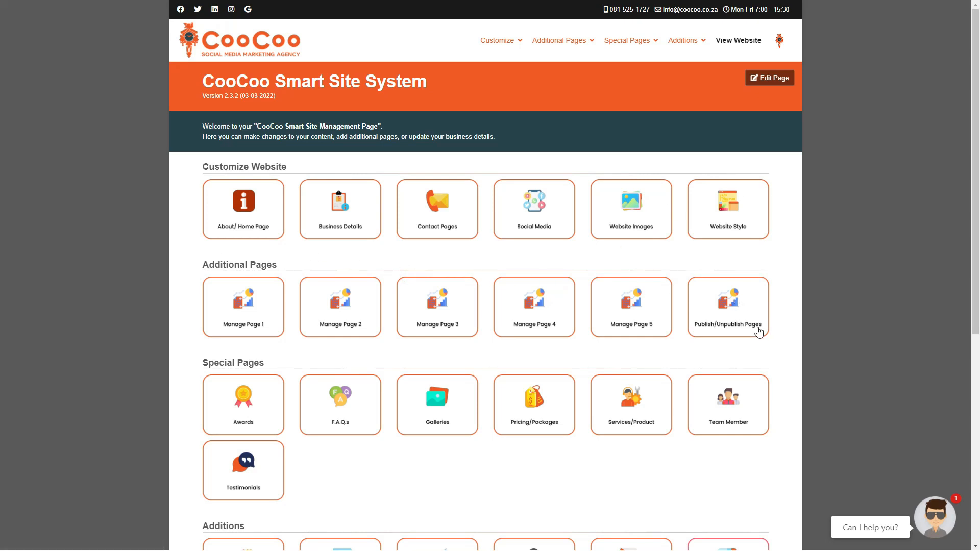
mouse_move(717, 319)
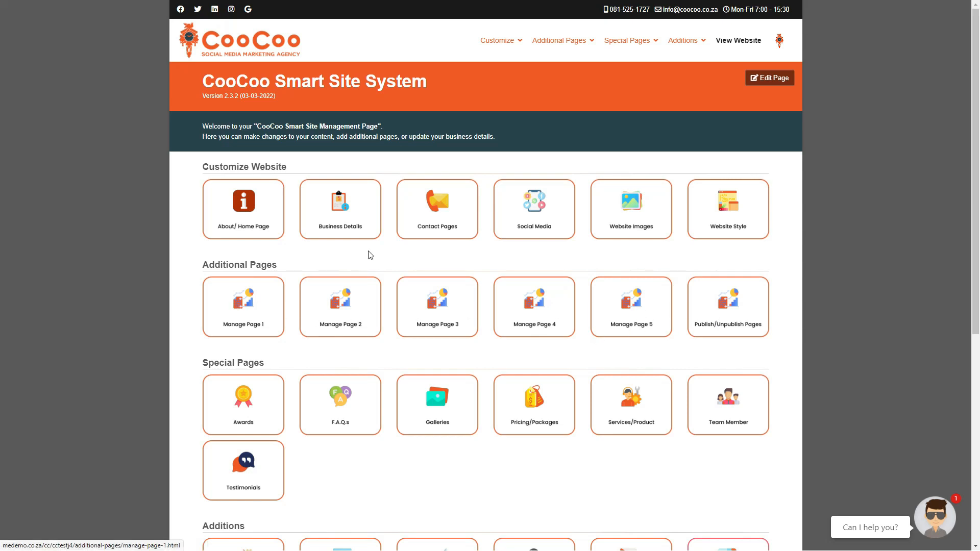
Open Manage Page 1 from the Additional Pages menu and review its field labels
click(560, 41)
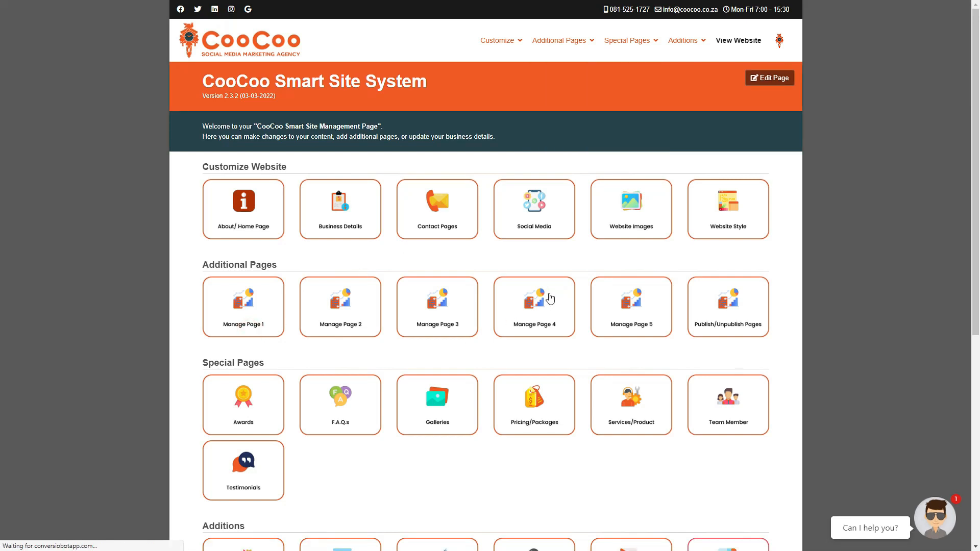
click(243, 306)
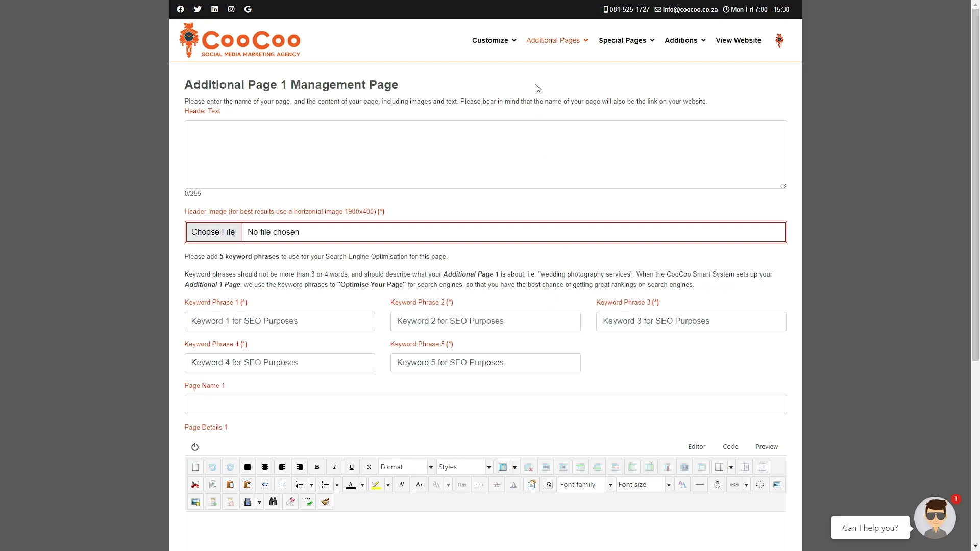
click(554, 41)
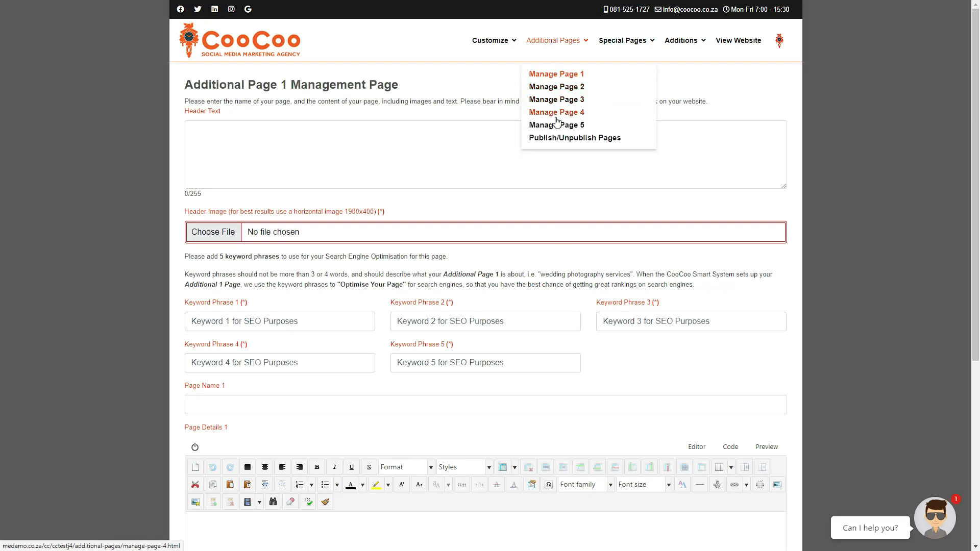
mouse_move(559, 88)
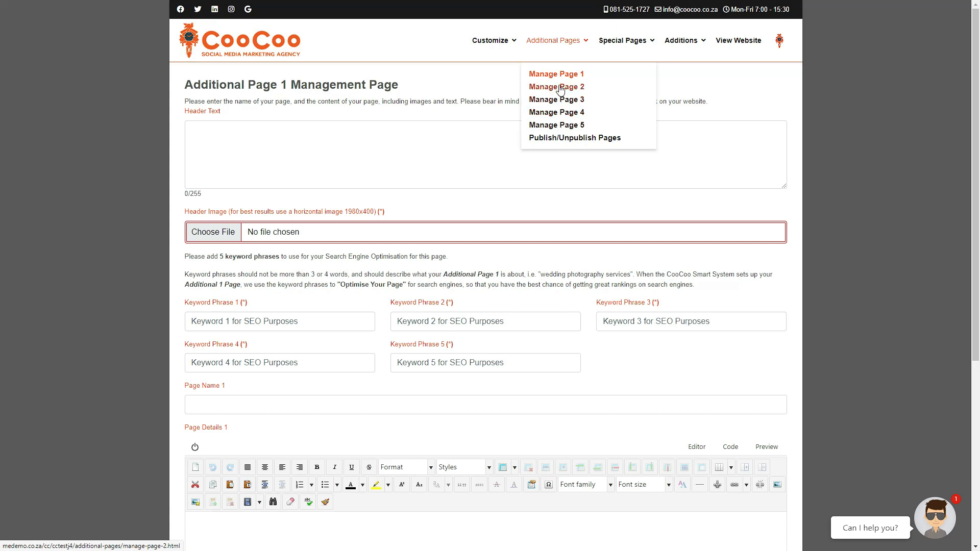
mouse_move(548, 128)
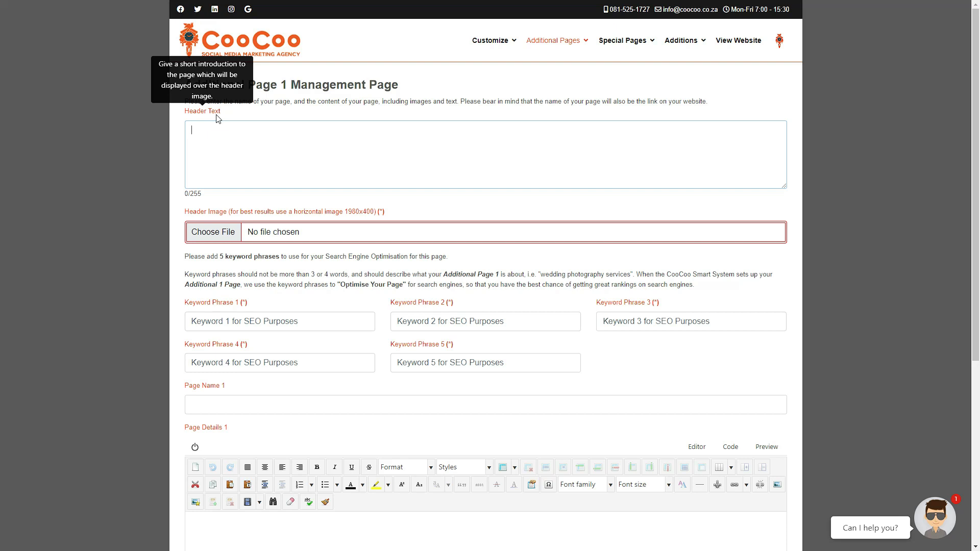
mouse_move(433, 207)
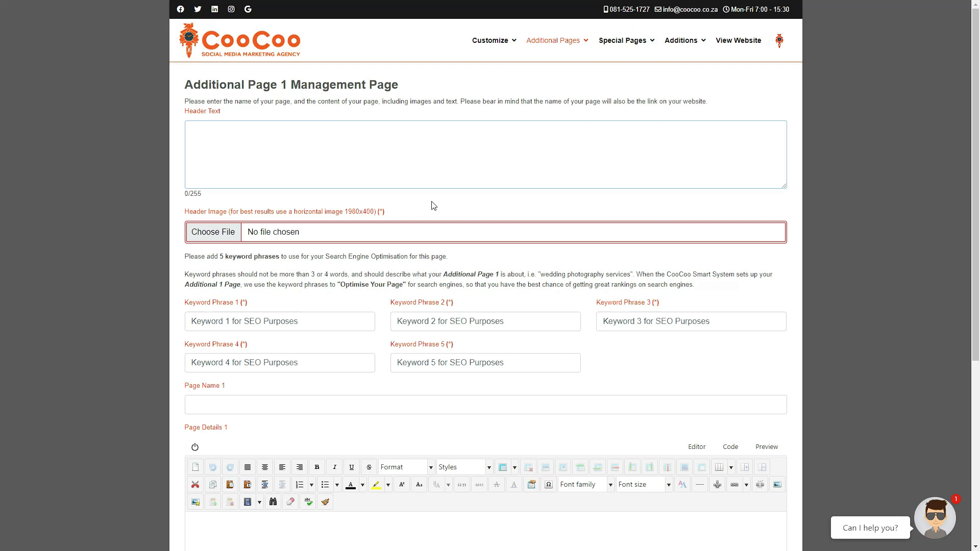
mouse_move(390, 213)
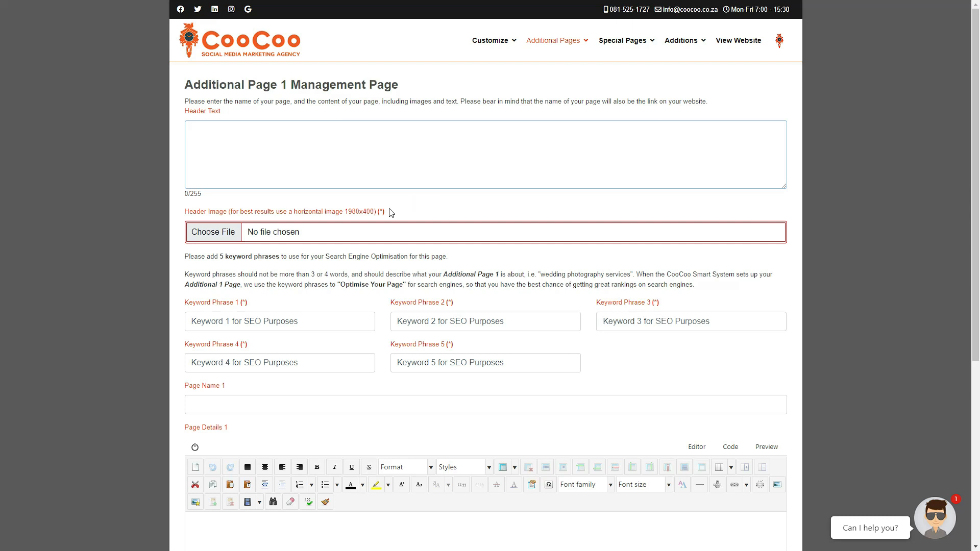
mouse_move(212, 245)
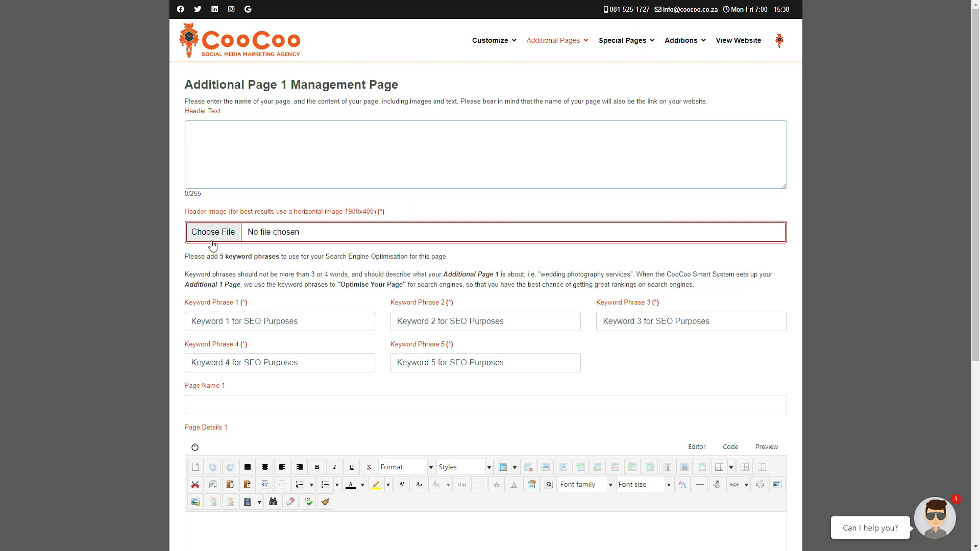
mouse_move(196, 238)
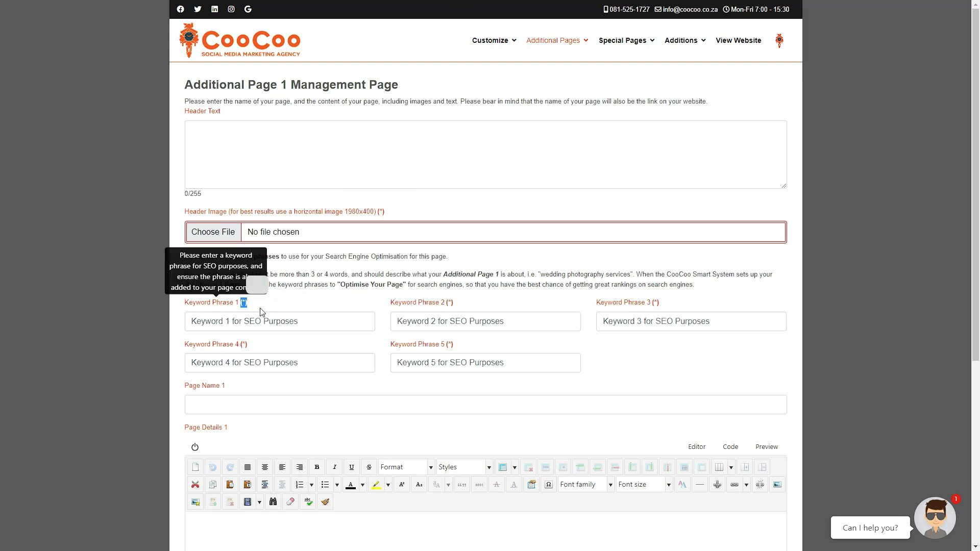
mouse_move(662, 309)
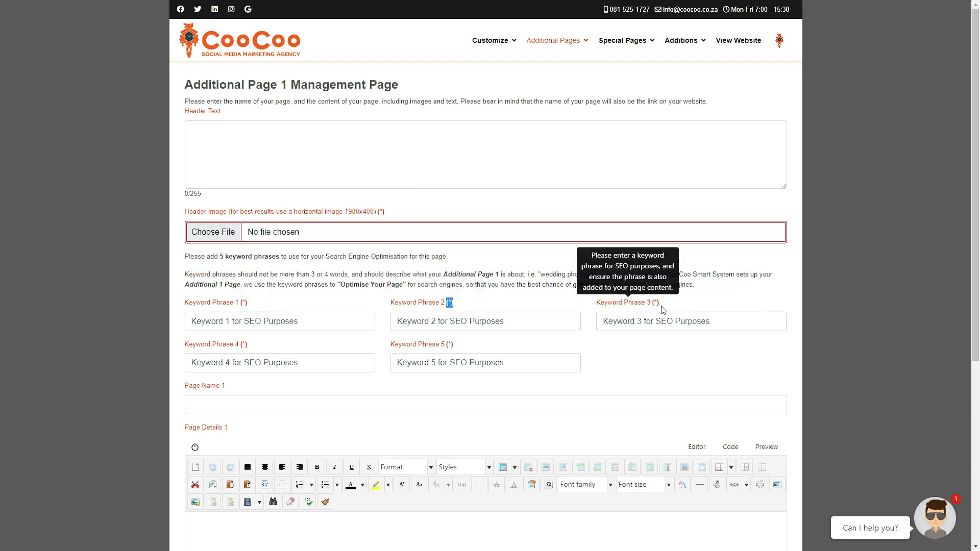
mouse_move(265, 346)
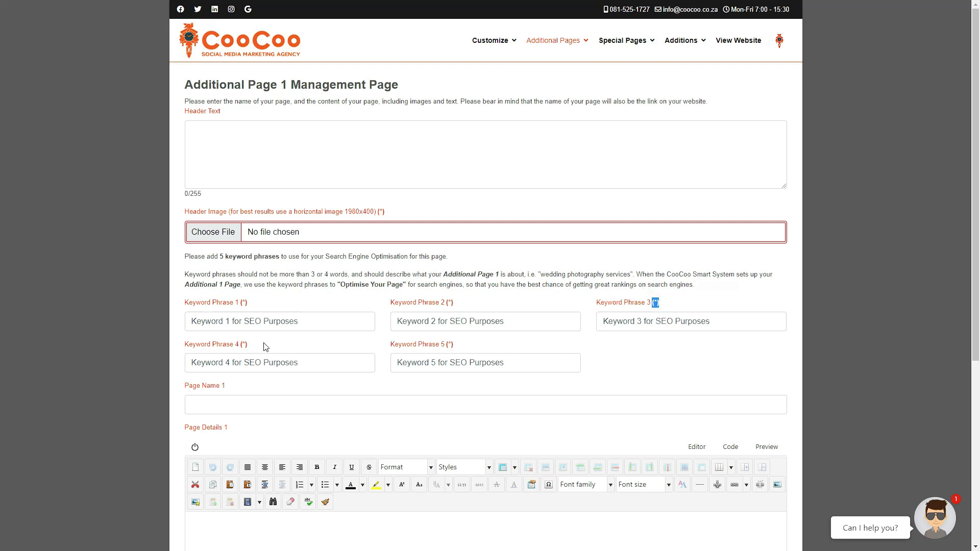
Enter 'Short and Sweet' as Page Name 1 and move into the Page Details editor
click(465, 345)
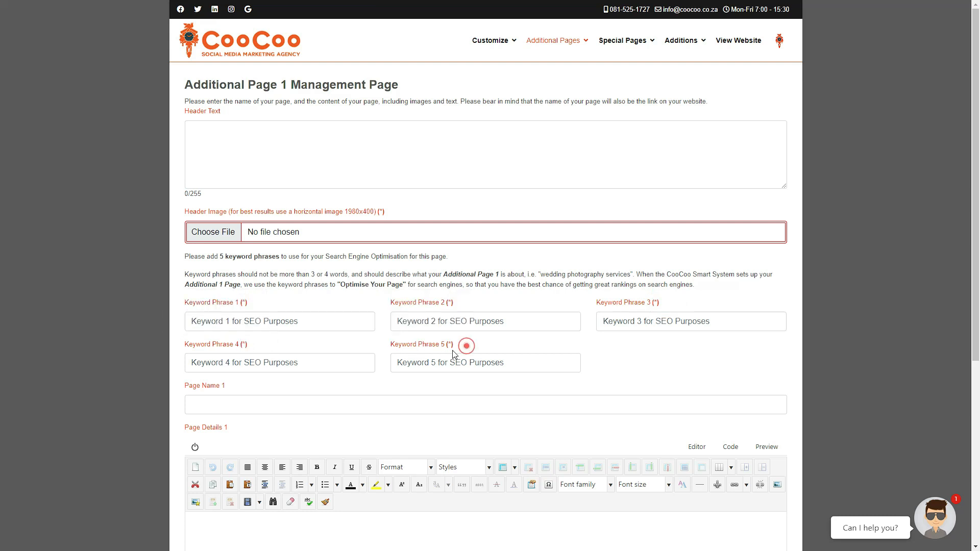
scroll(down, 3)
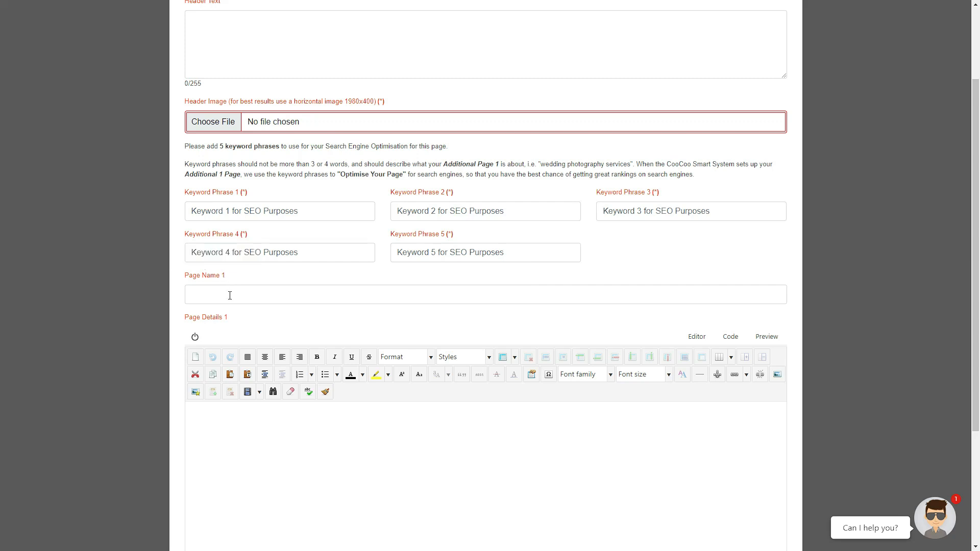
text(S)
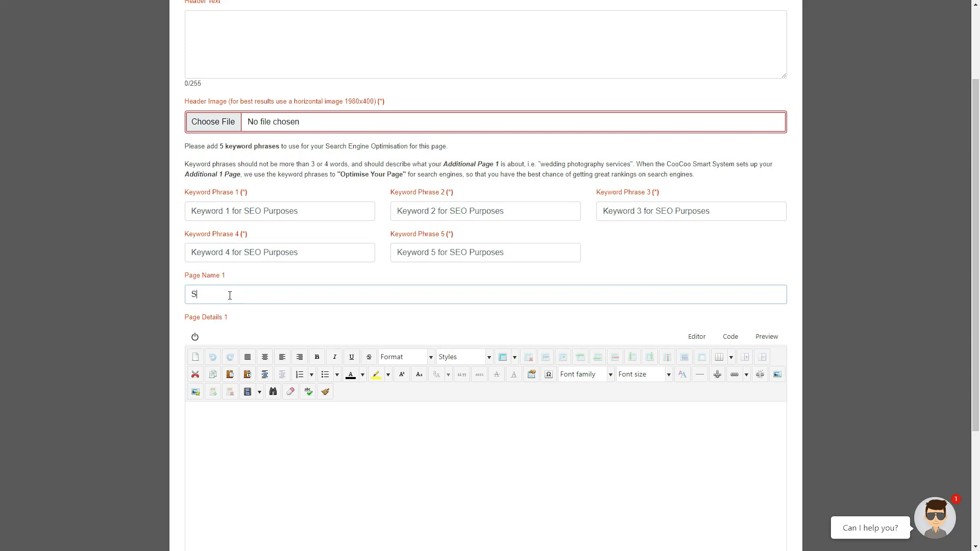
text(hort and)
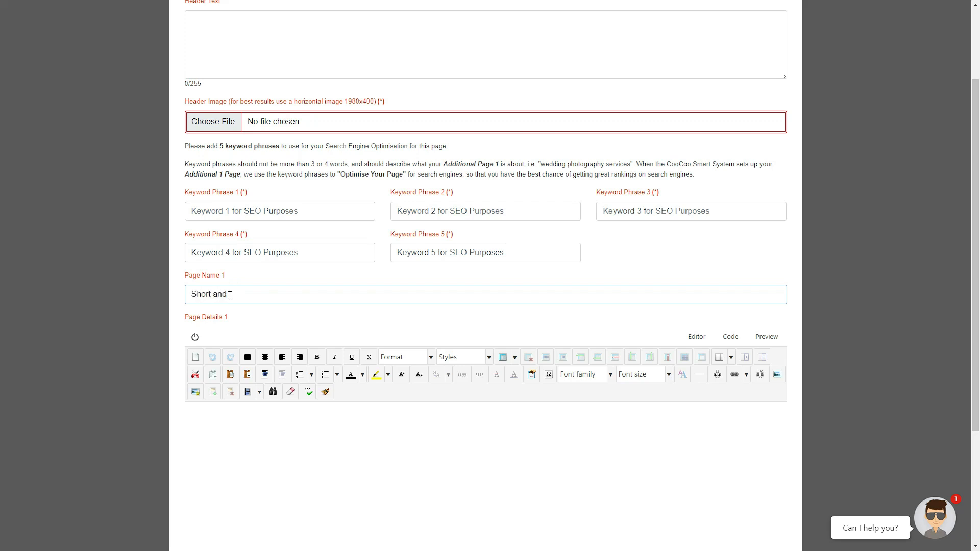
text(Sweet...............)
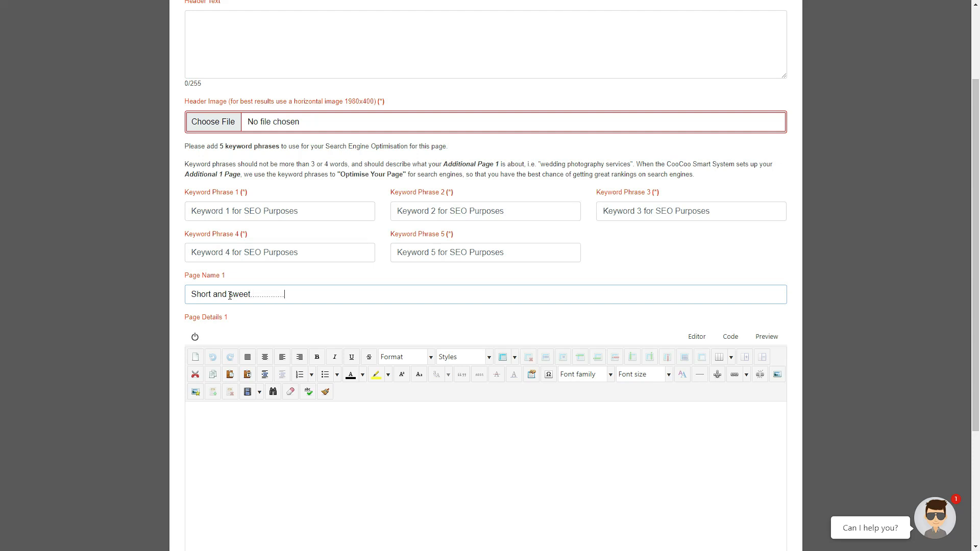
click(235, 427)
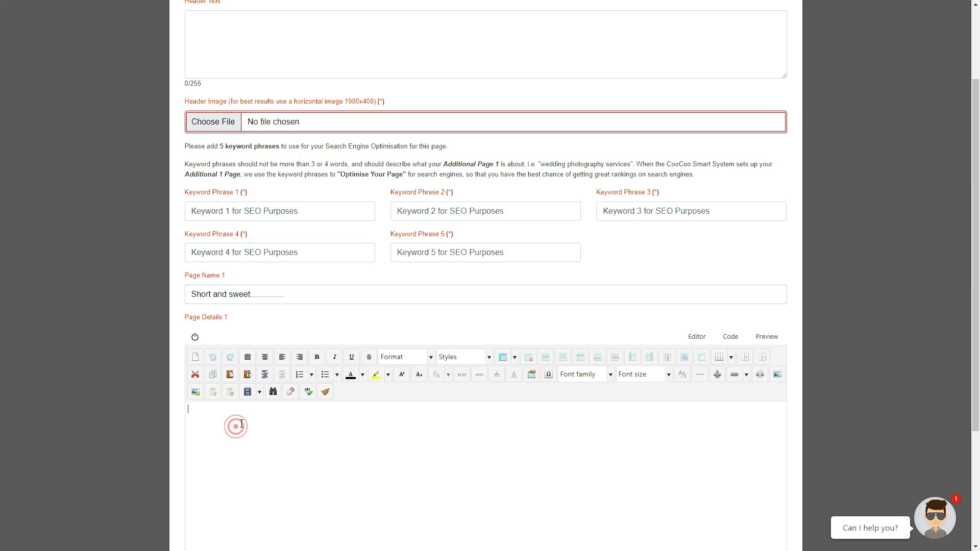
scroll(down, 3)
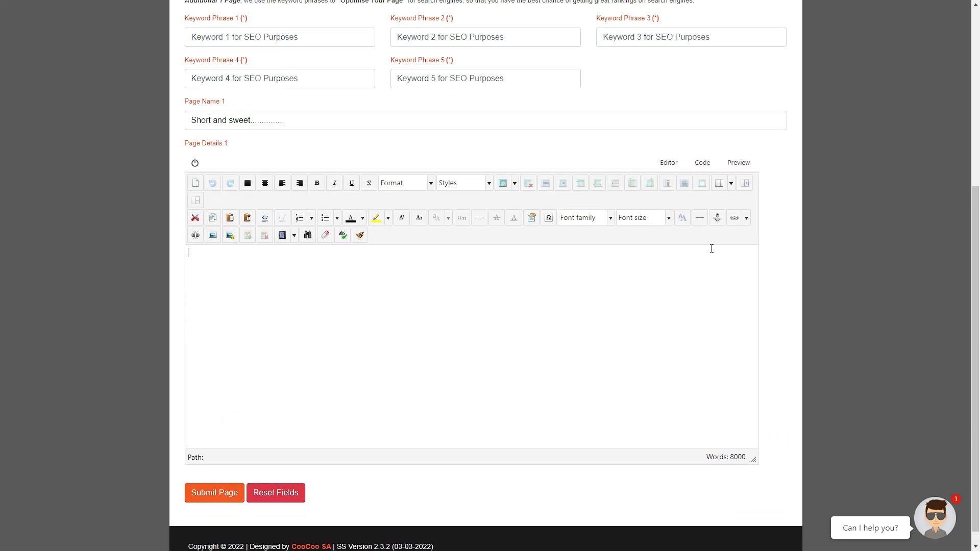
double_click(725, 456)
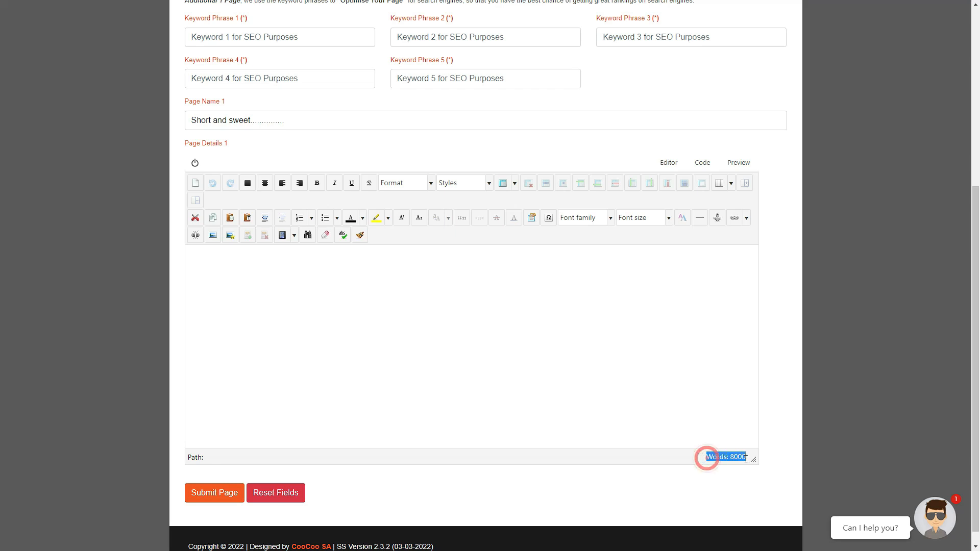
scroll(up, 3)
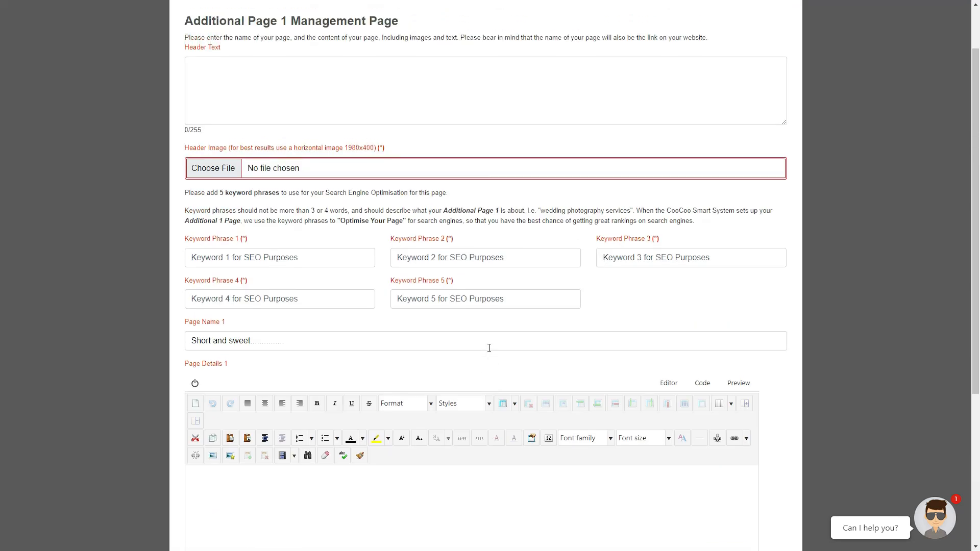
scroll(down, 3)
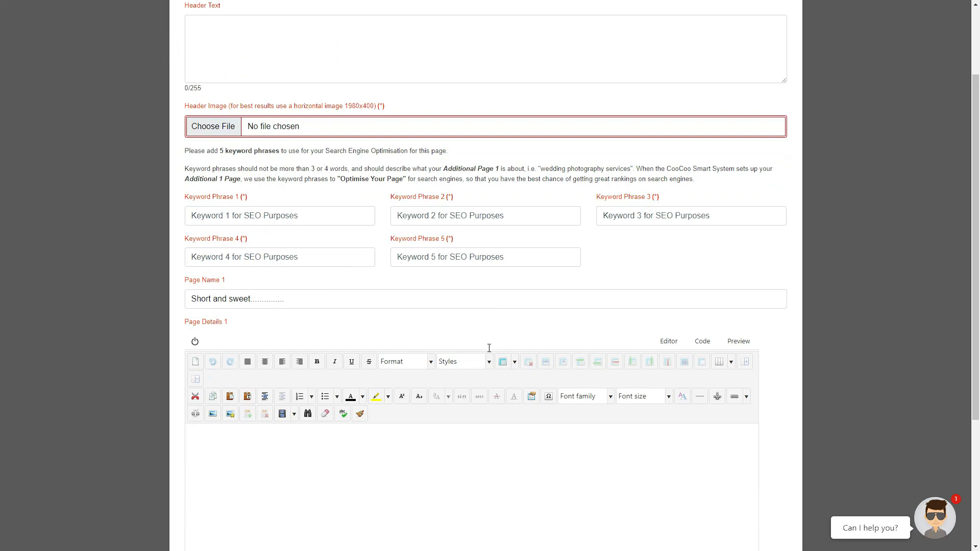
scroll(down, 3)
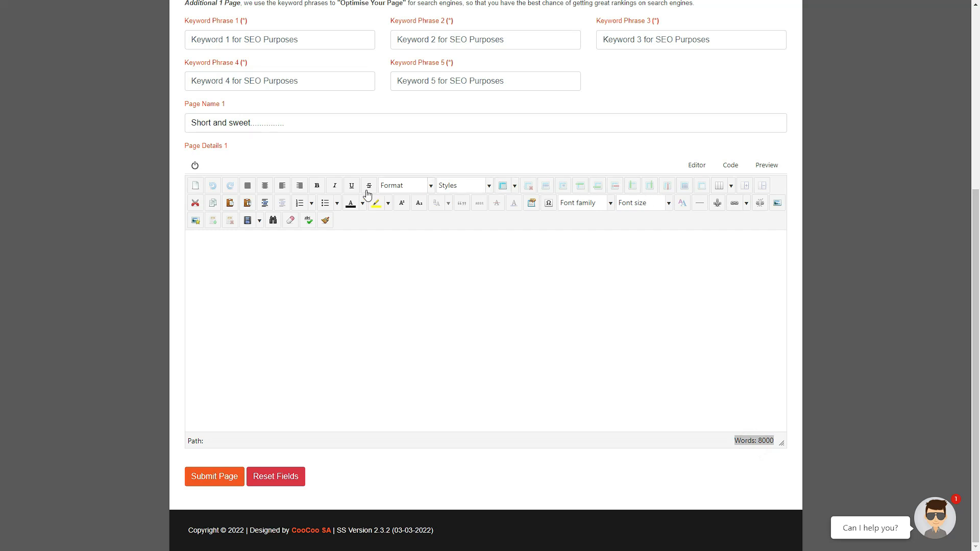
mouse_move(748, 209)
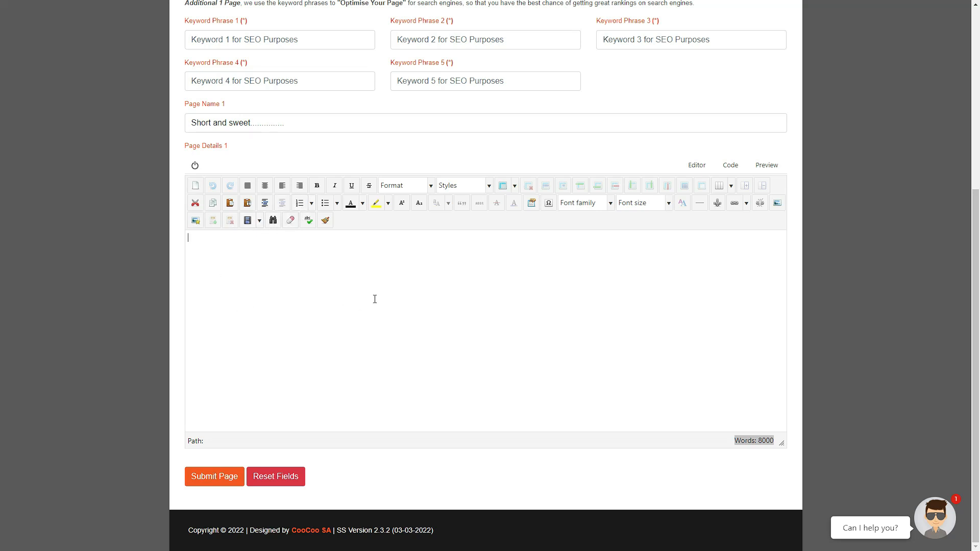
mouse_move(435, 188)
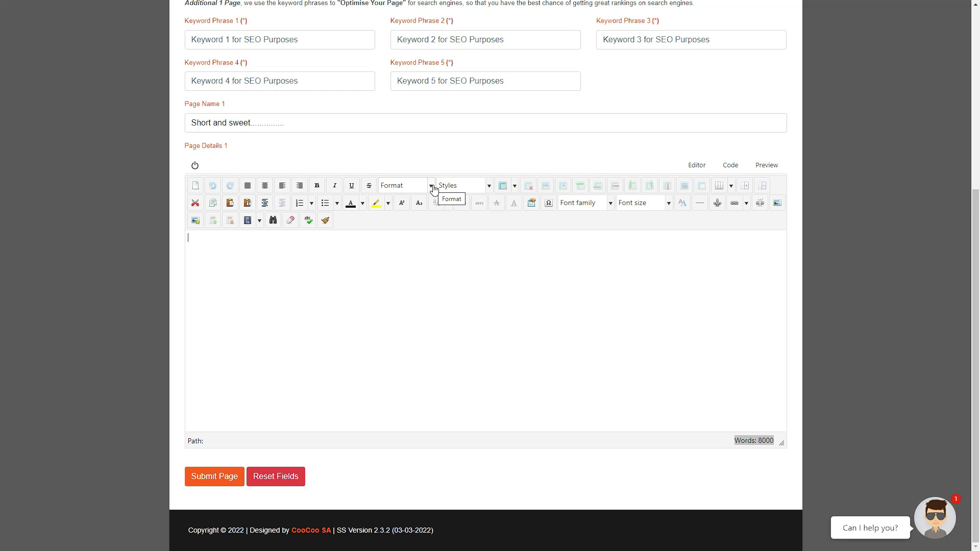
mouse_move(247, 186)
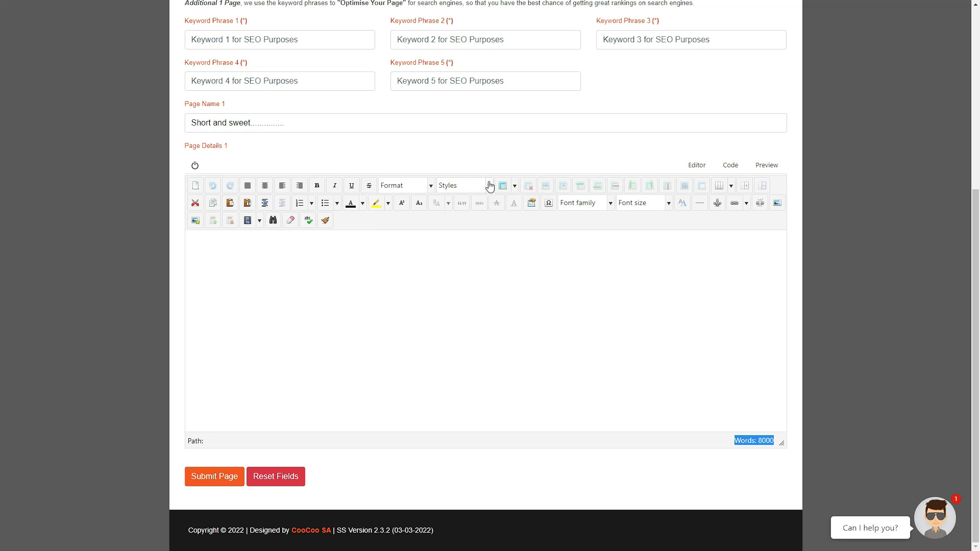
click(490, 184)
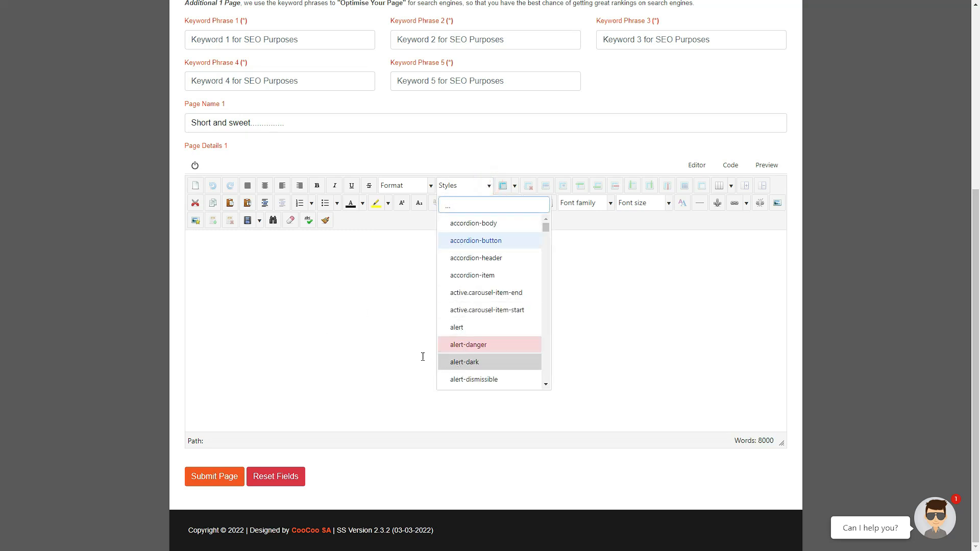
click(404, 185)
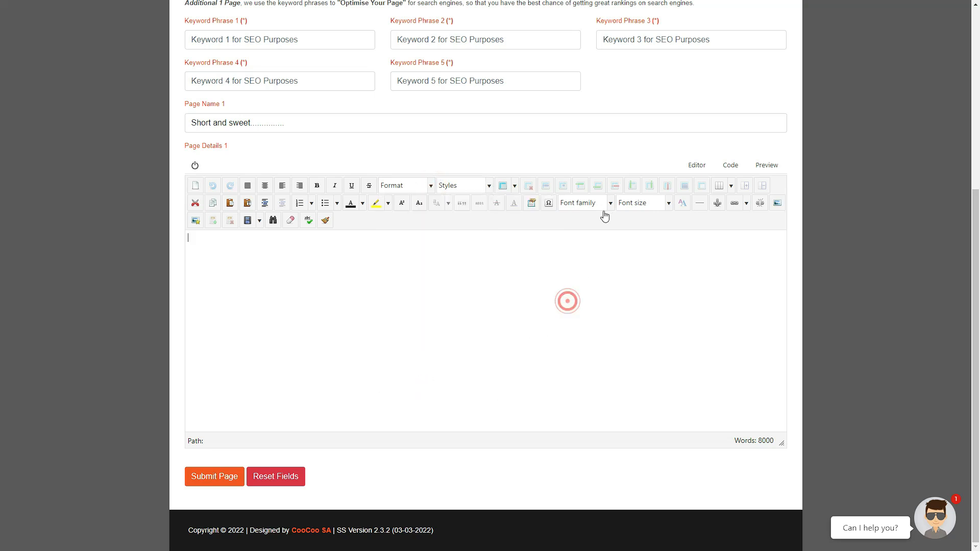
click(584, 202)
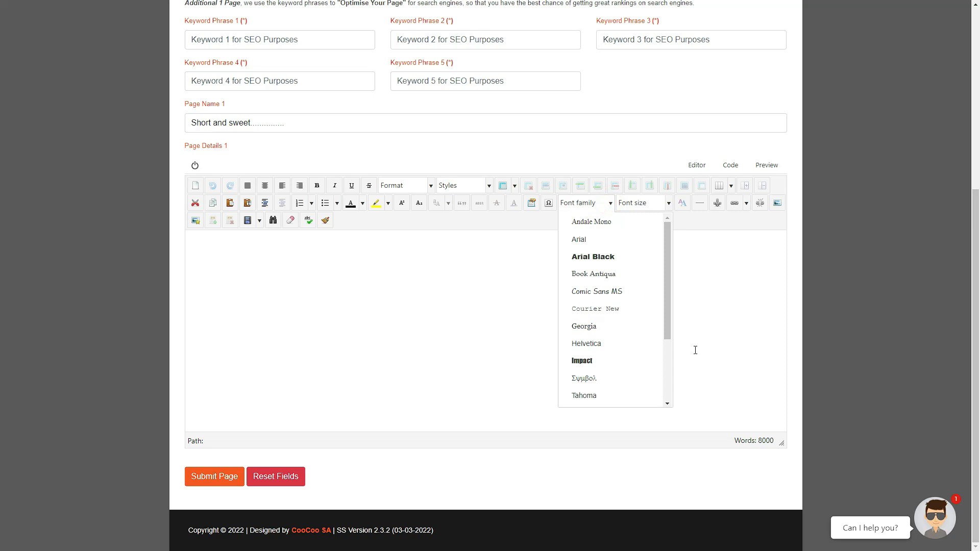
click(668, 202)
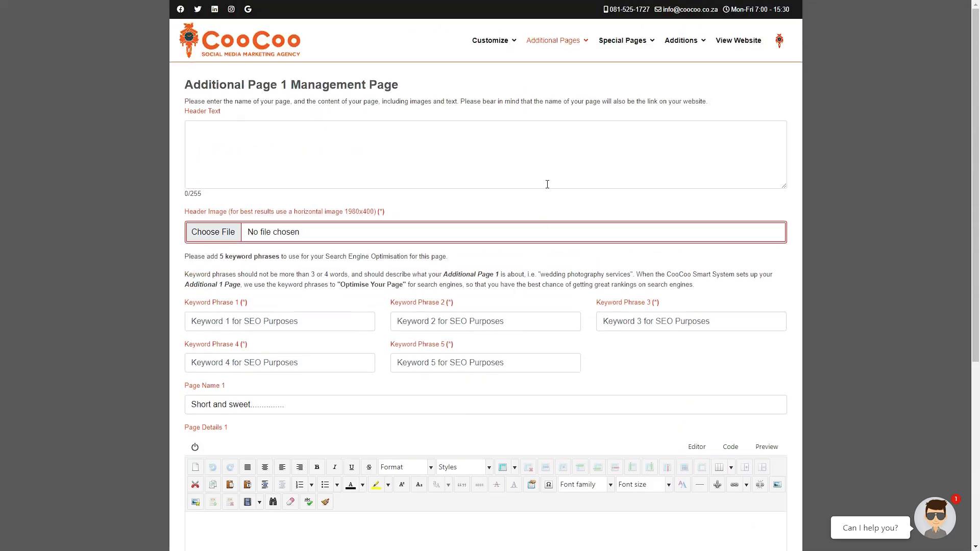
Choose Publish/Unpublish Pages from the Additional Pages menu
click(553, 41)
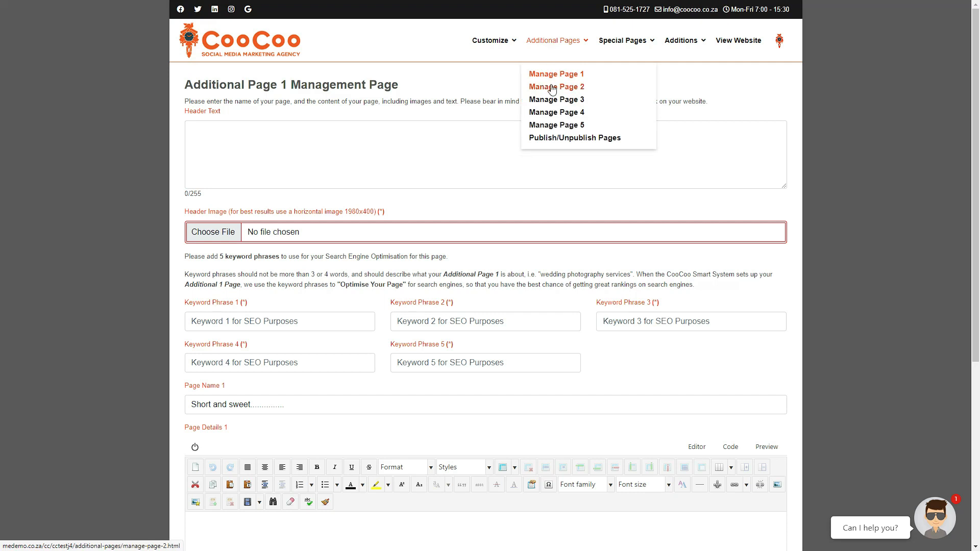
mouse_move(555, 128)
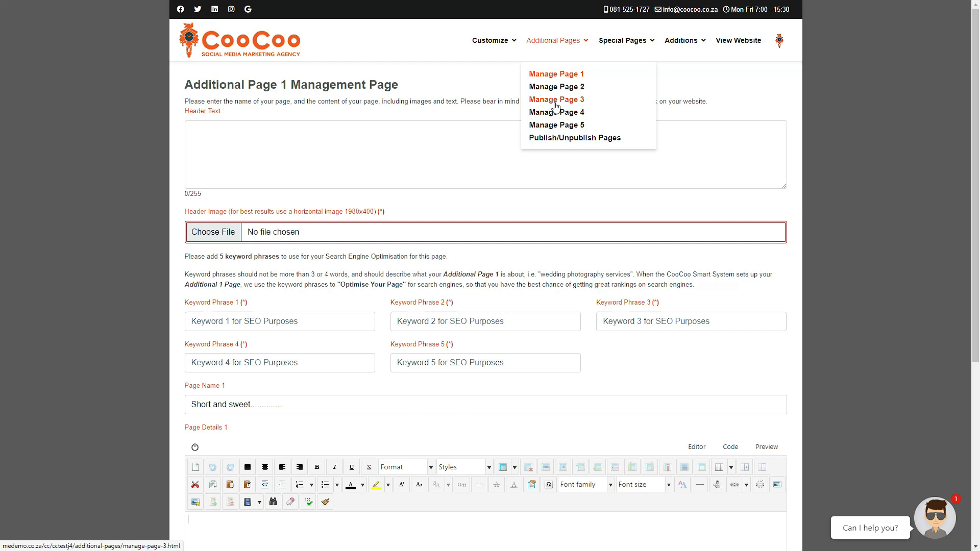
mouse_move(562, 139)
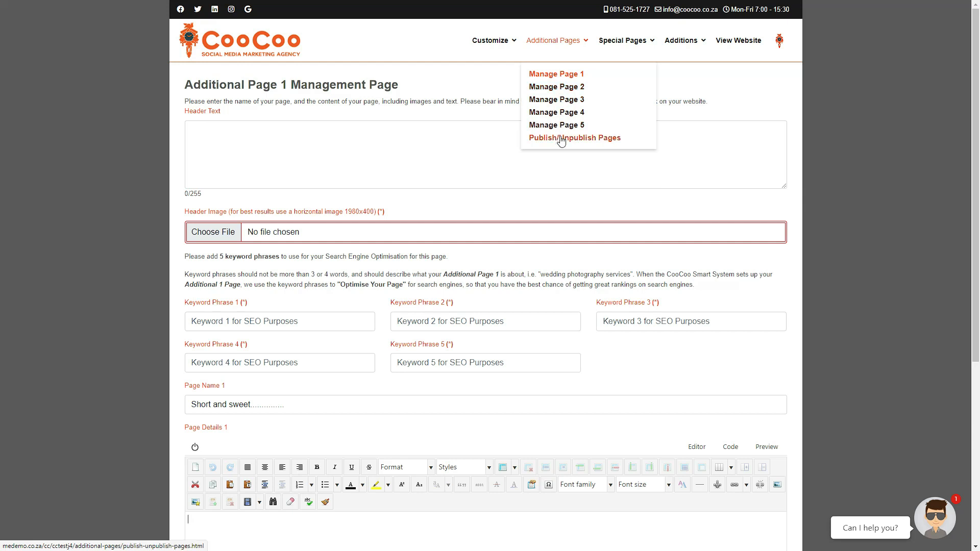
click(575, 138)
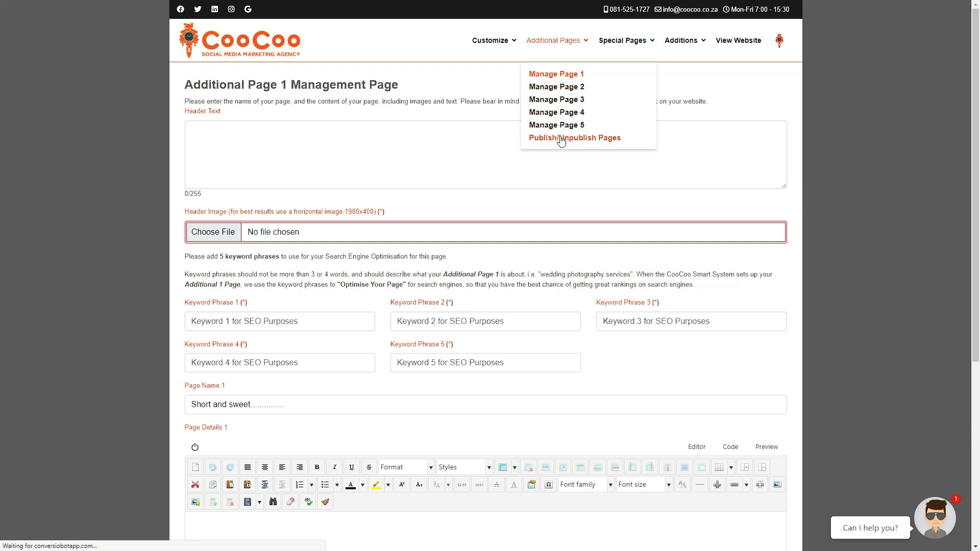
click(575, 138)
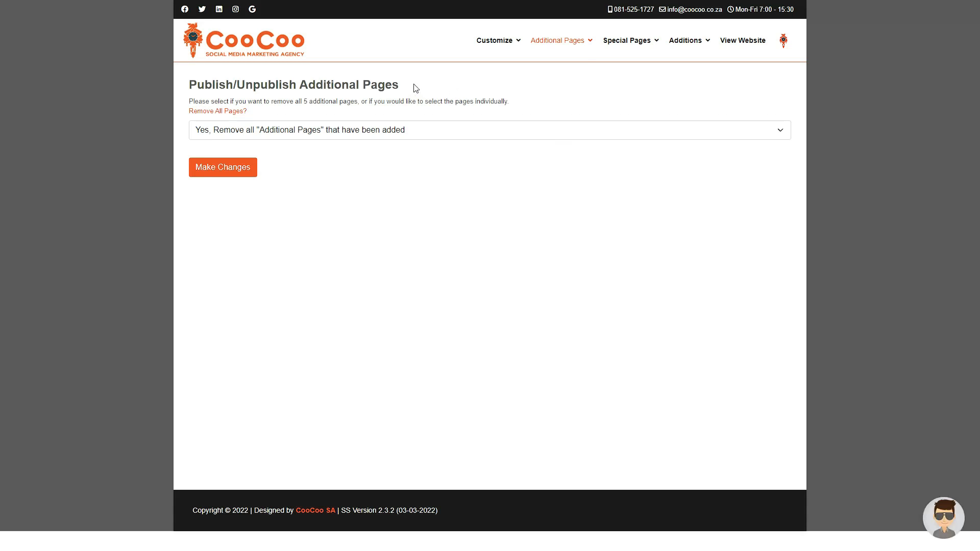
mouse_move(415, 75)
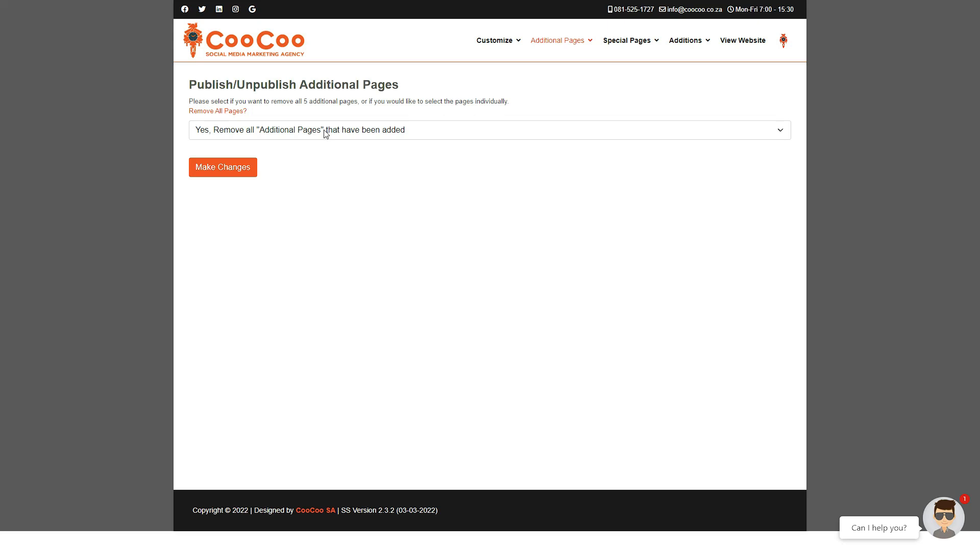
mouse_move(221, 114)
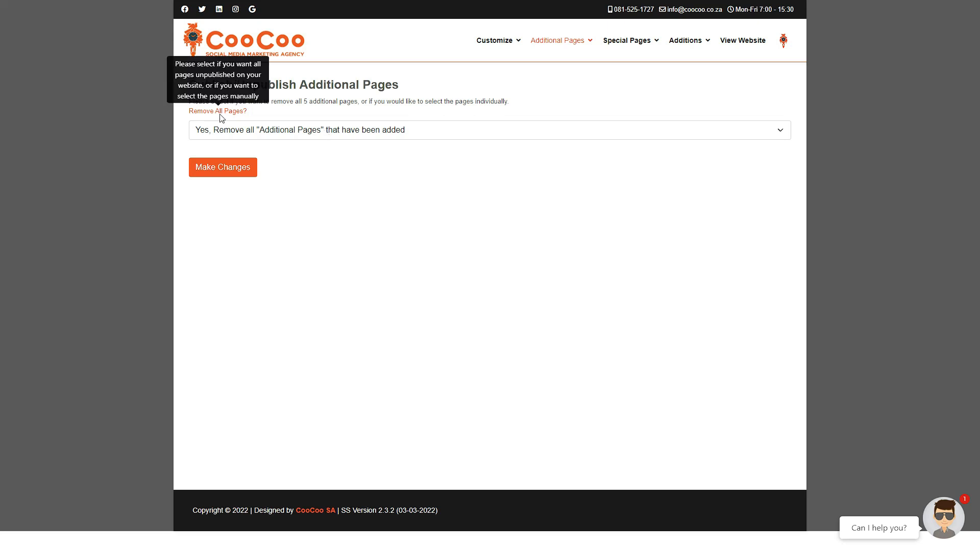
Set Remove All Pages? to 'No, I will select the pages I want unpublished...'
click(490, 130)
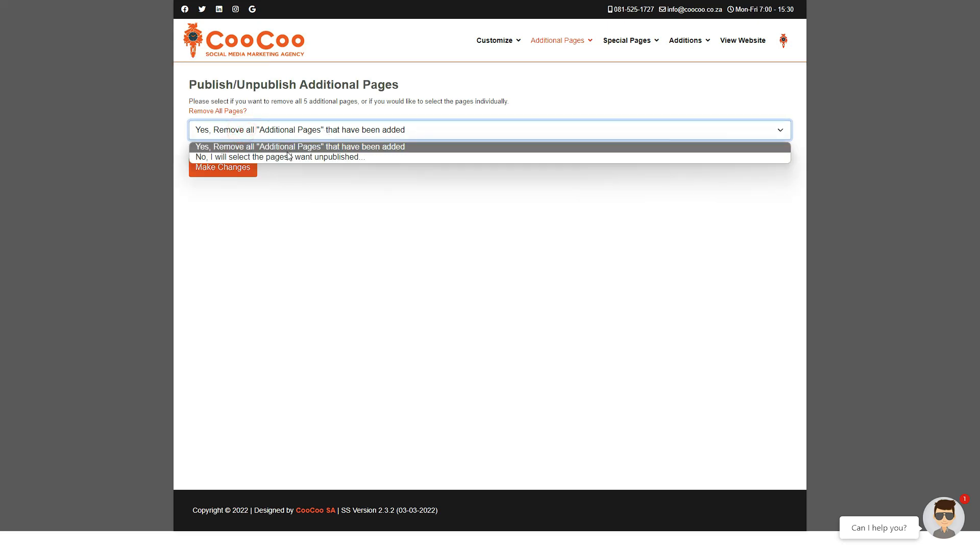
click(282, 158)
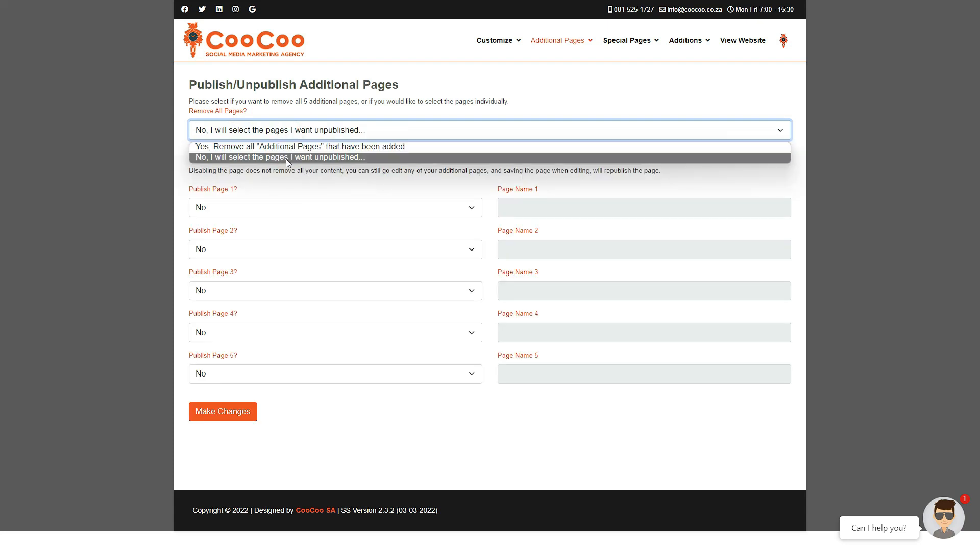
Submit Make Changes with Publish Page 1–5 all left at No
click(280, 157)
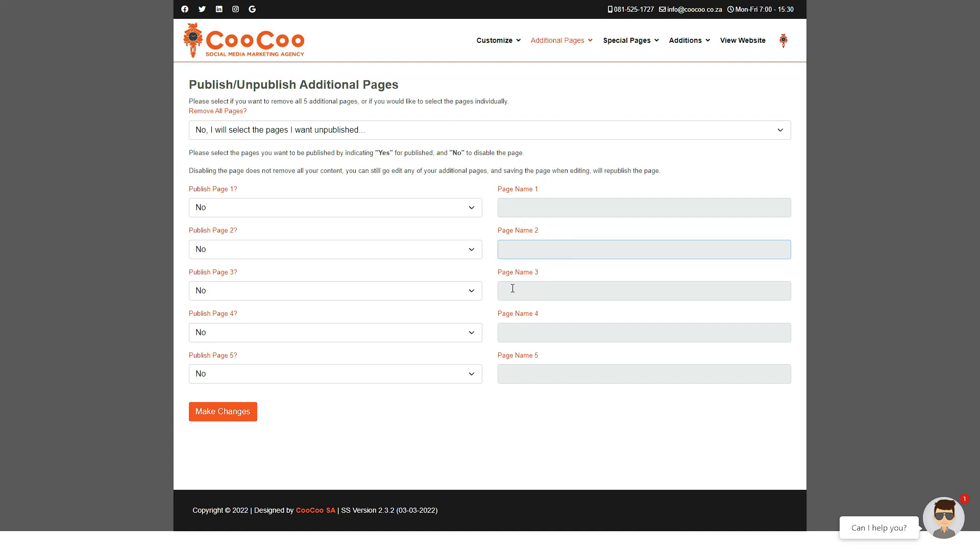
click(335, 290)
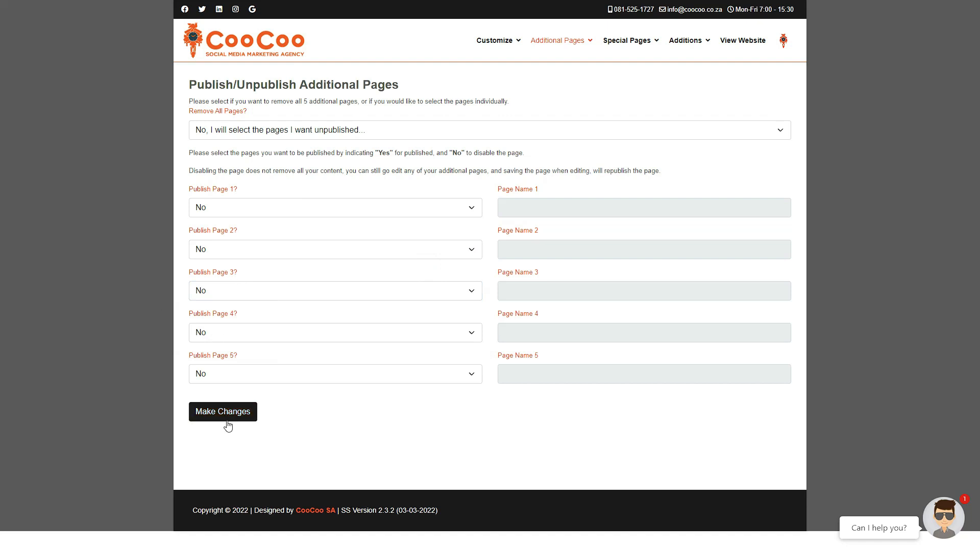
mouse_move(229, 421)
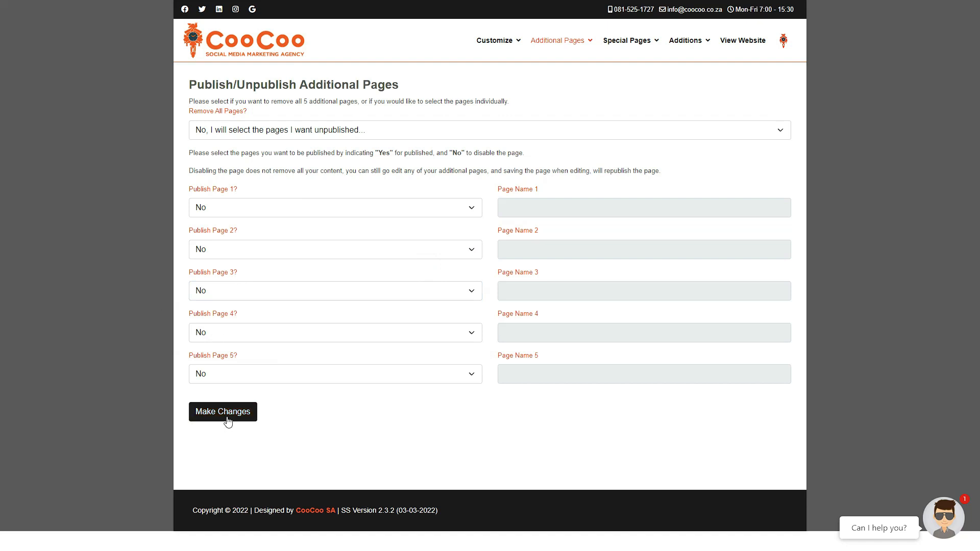